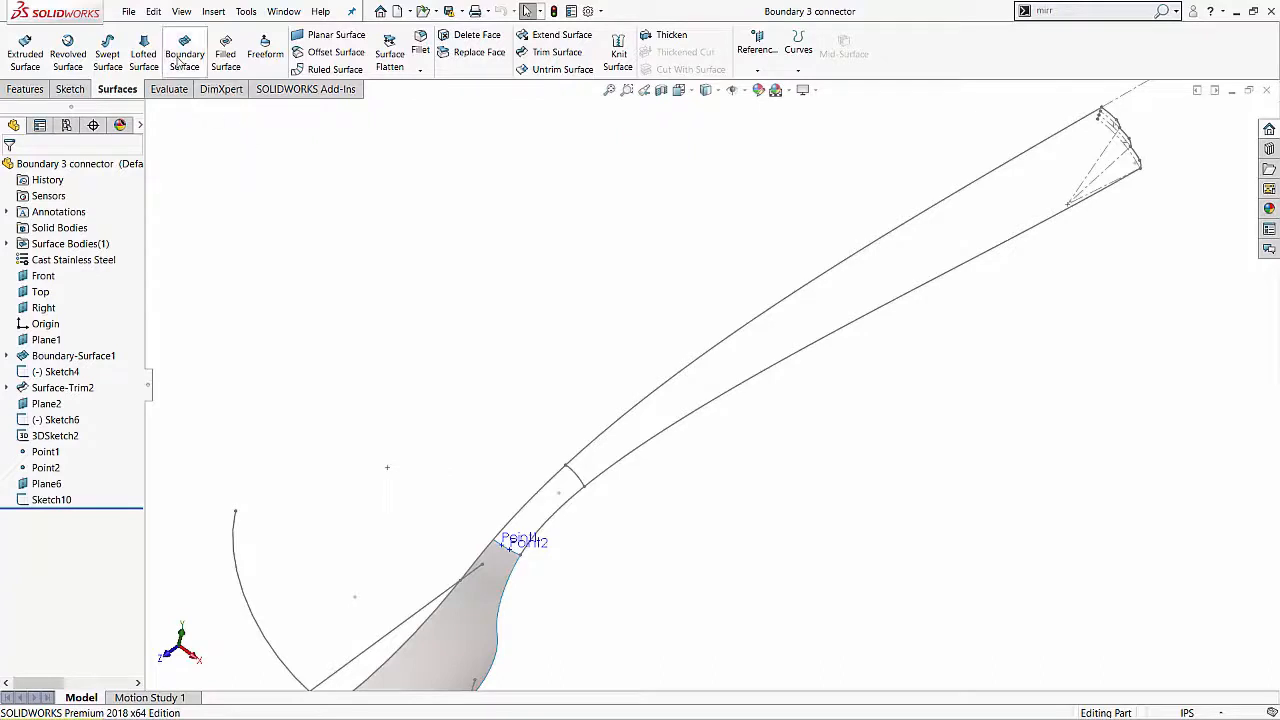
{"action": "mouse_move", "coordinate": [184, 50]}
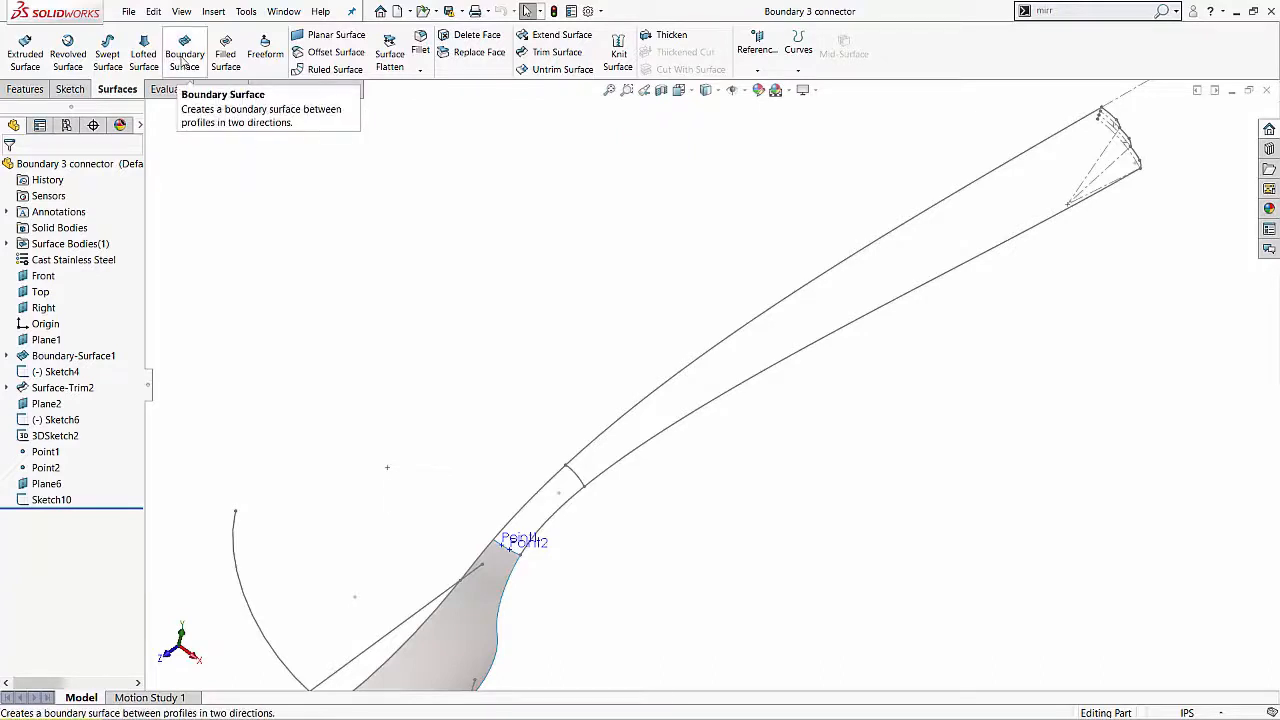
Start Boundary Surface with the bowl edge, Sketch10 and Sketch6 as Direction 1 profiles
{"action": "left_click", "coordinate": [184, 50]}
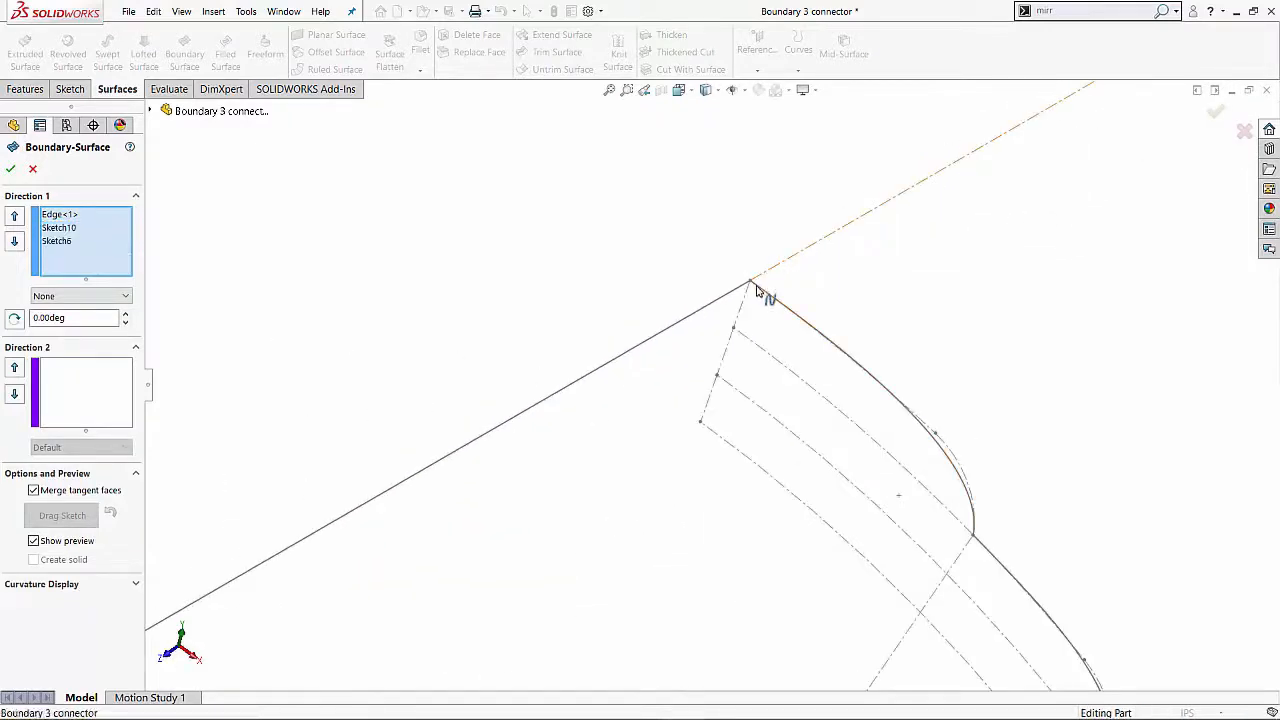
Select Sketch1 and 3DSketch2 as Direction 2 curves for the handle surface
{"action": "left_click", "coordinate": [57, 240]}
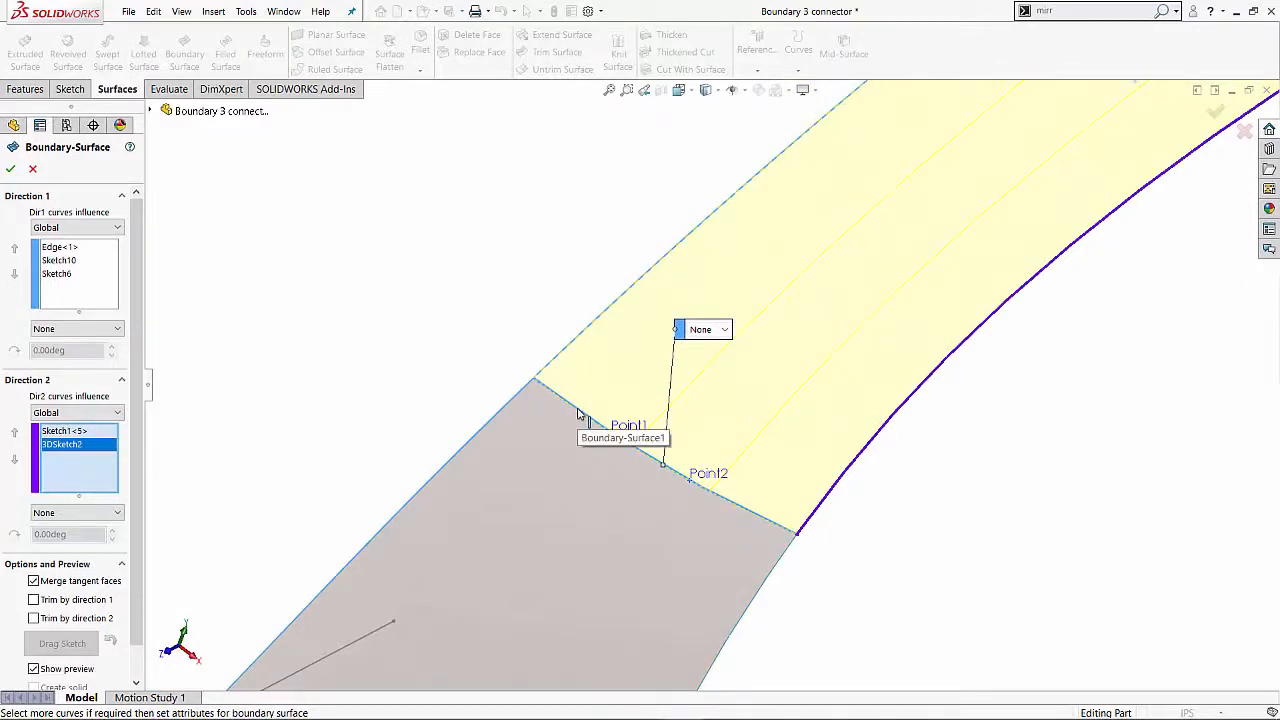
{"action": "mouse_move", "coordinate": [560, 400]}
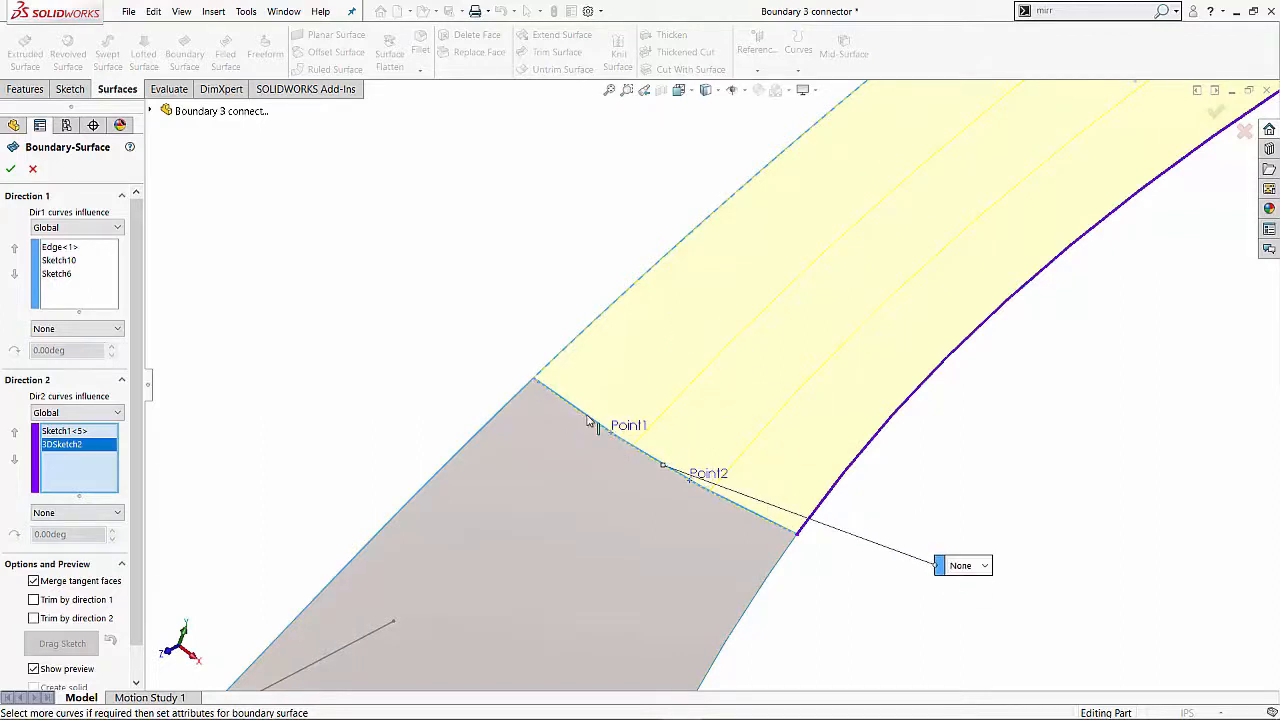
Add a connector starting at Point1 across the handle profiles
{"action": "right_click", "coordinate": [580, 415]}
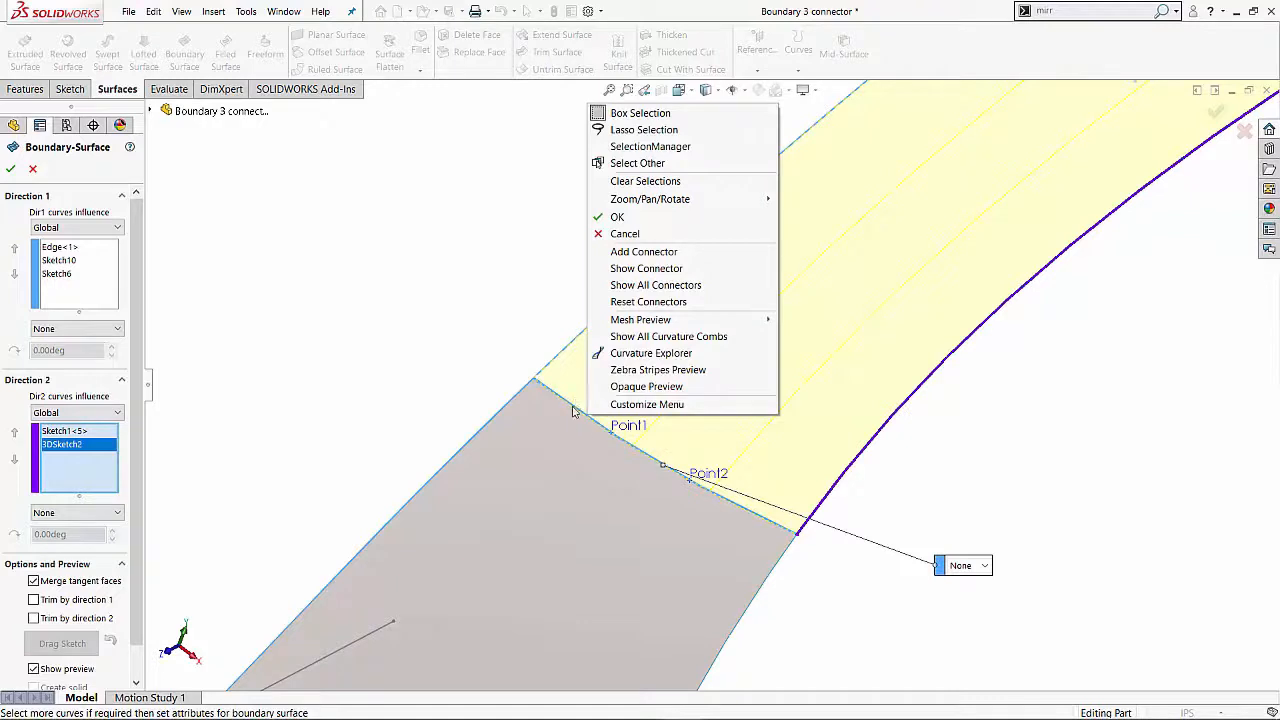
{"action": "mouse_move", "coordinate": [644, 251]}
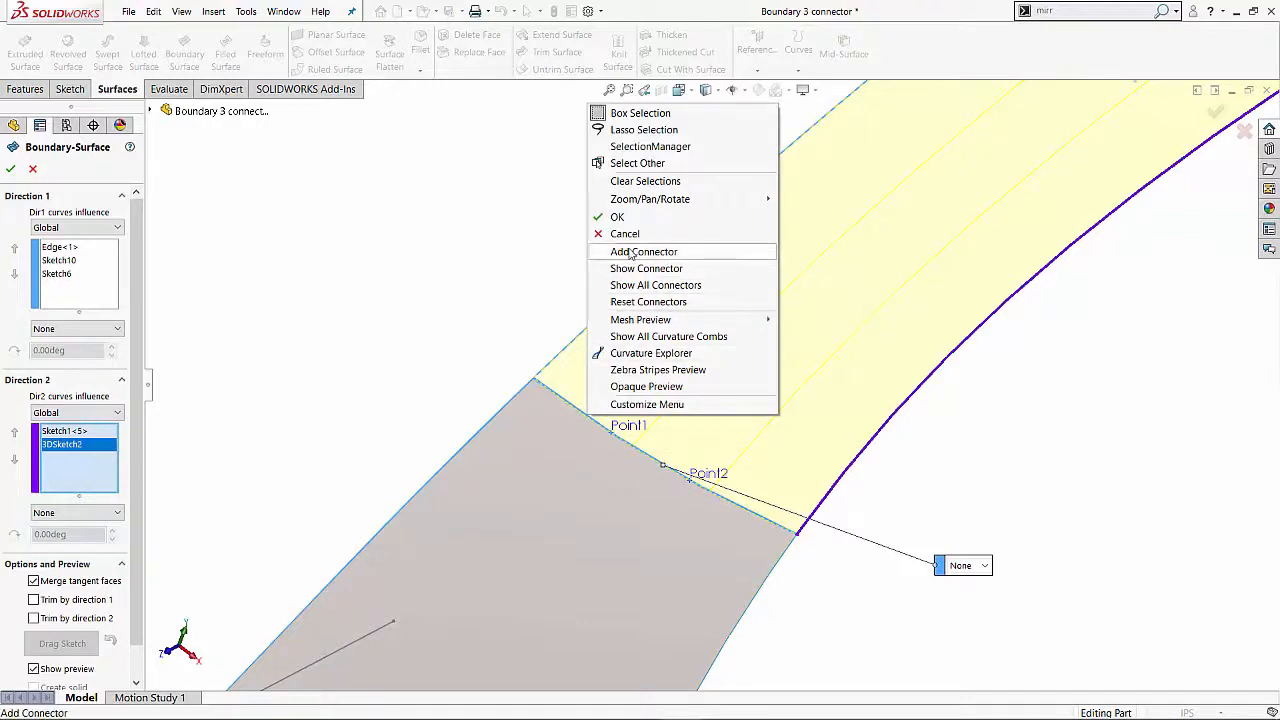
{"action": "left_click", "coordinate": [644, 251]}
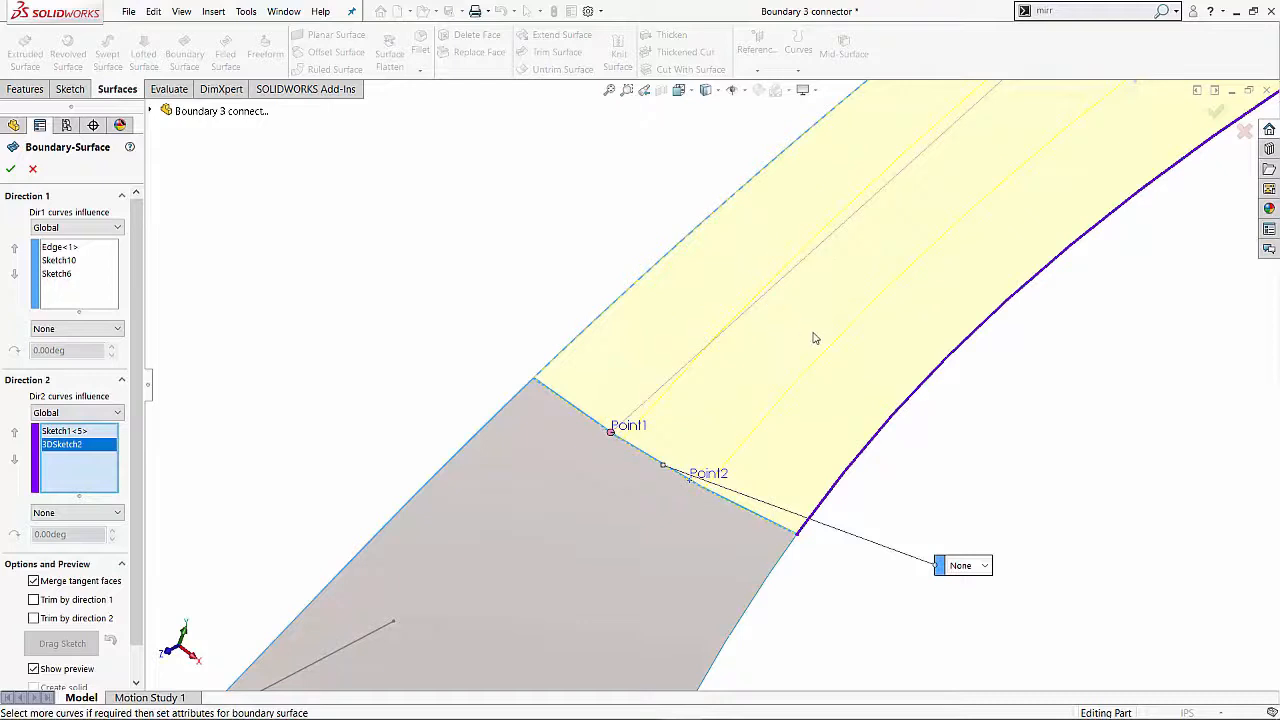
{"action": "mouse_move", "coordinate": [613, 435]}
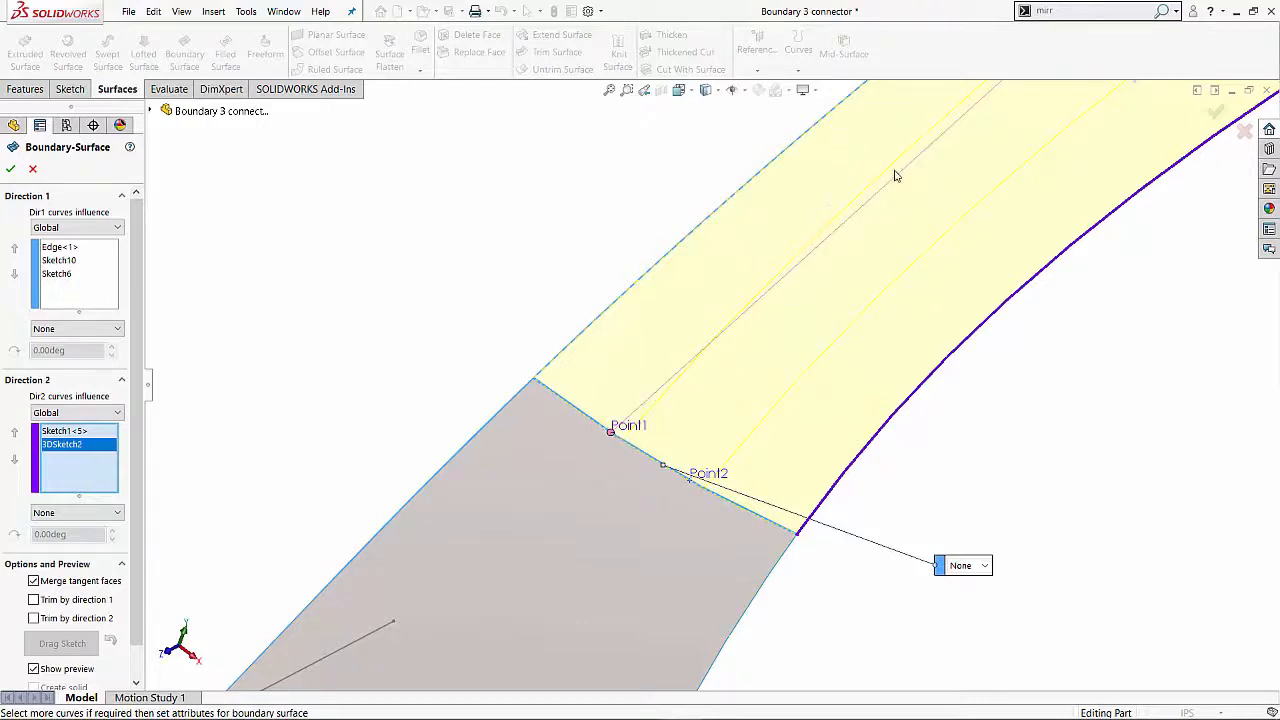
{"action": "mouse_move", "coordinate": [1004, 241]}
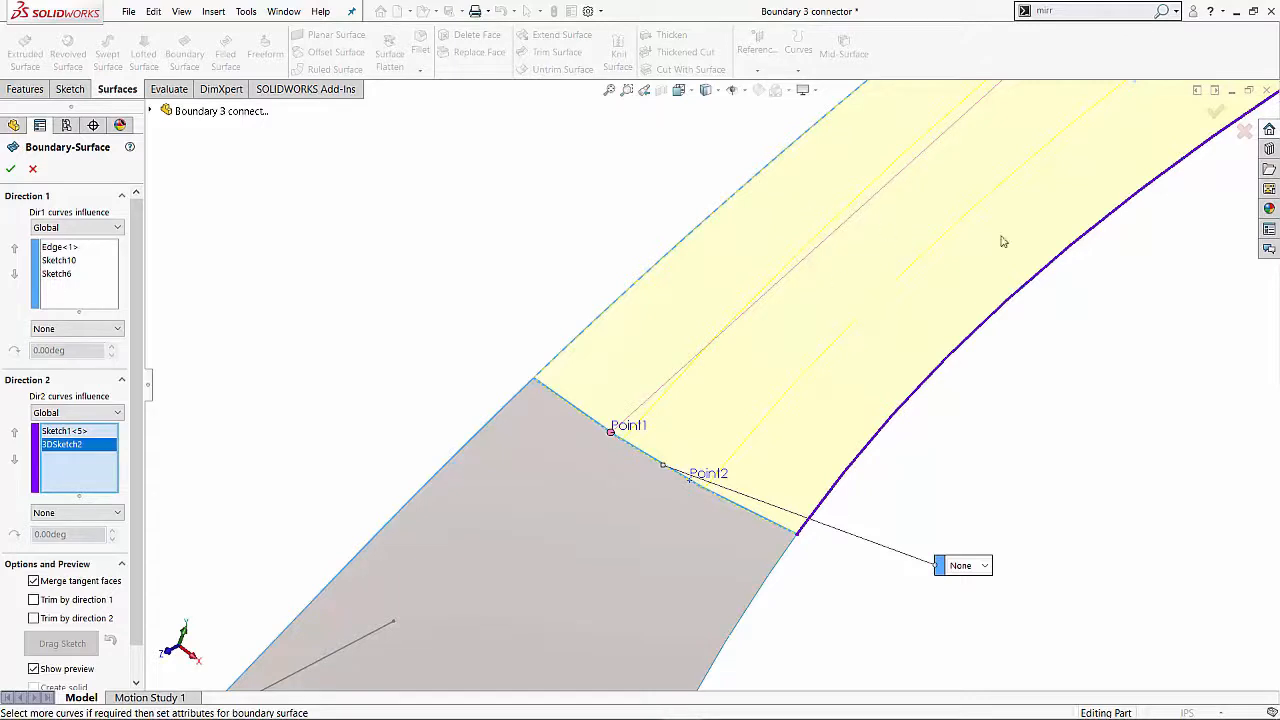
{"action": "mouse_move", "coordinate": [950, 223]}
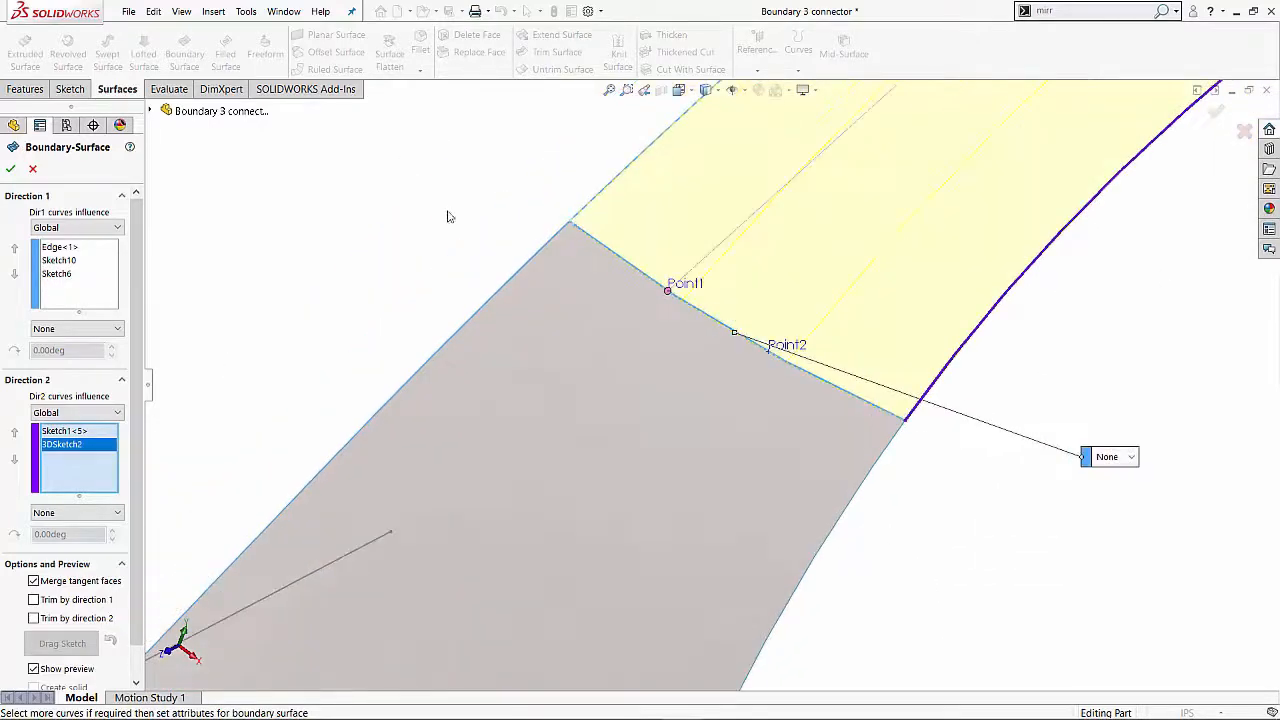
{"action": "mouse_move", "coordinate": [952, 473]}
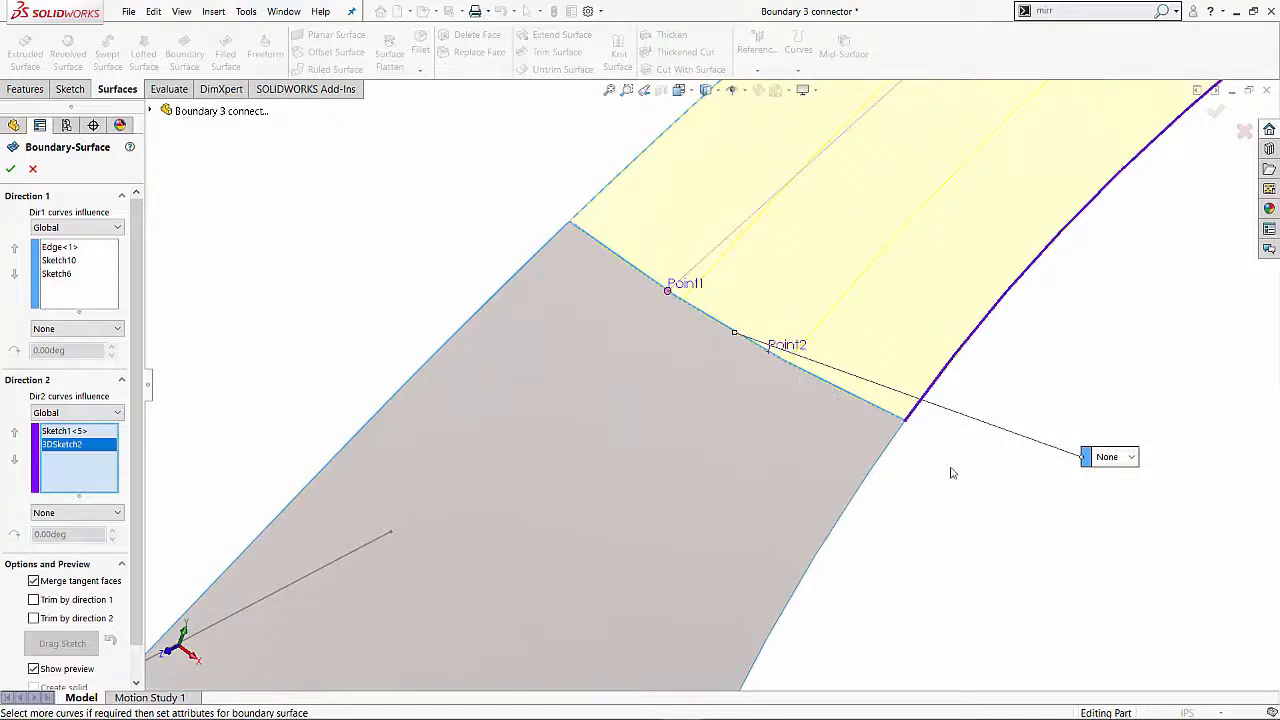
Add another connector on matching profile points and zoom out to view the handle
{"action": "right_click", "coordinate": [950, 473]}
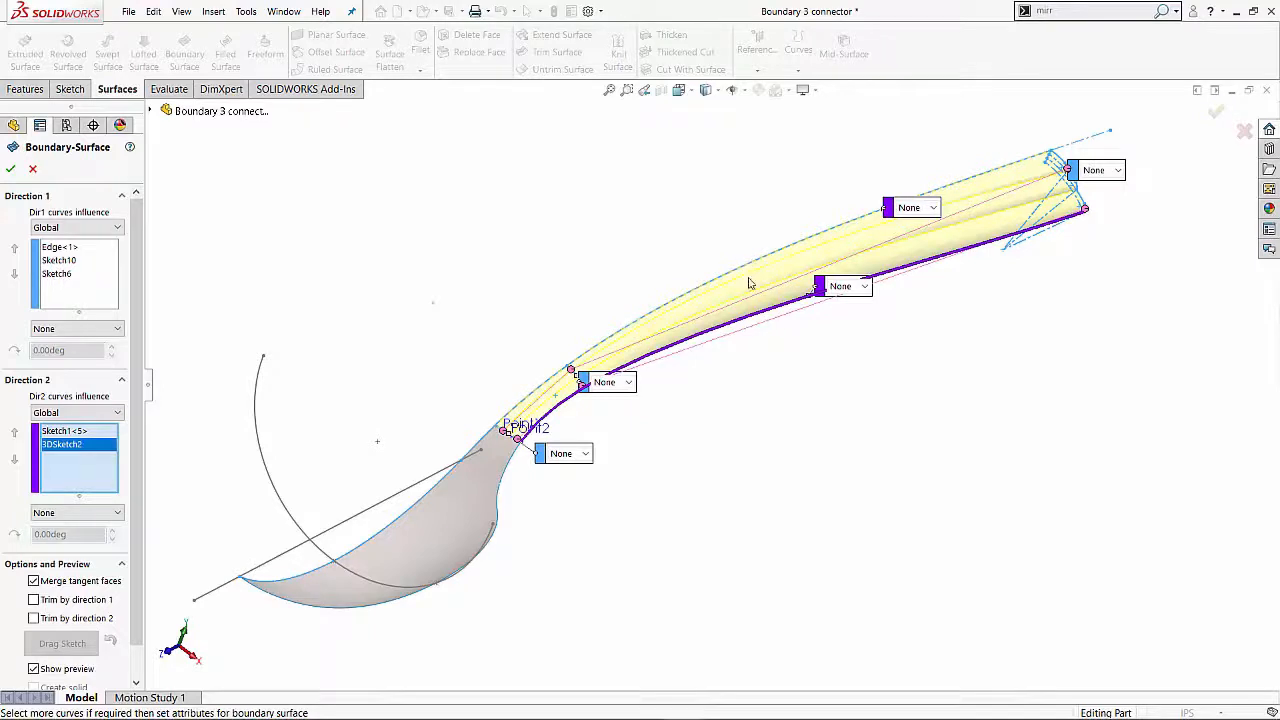
{"action": "mouse_move", "coordinate": [765, 313]}
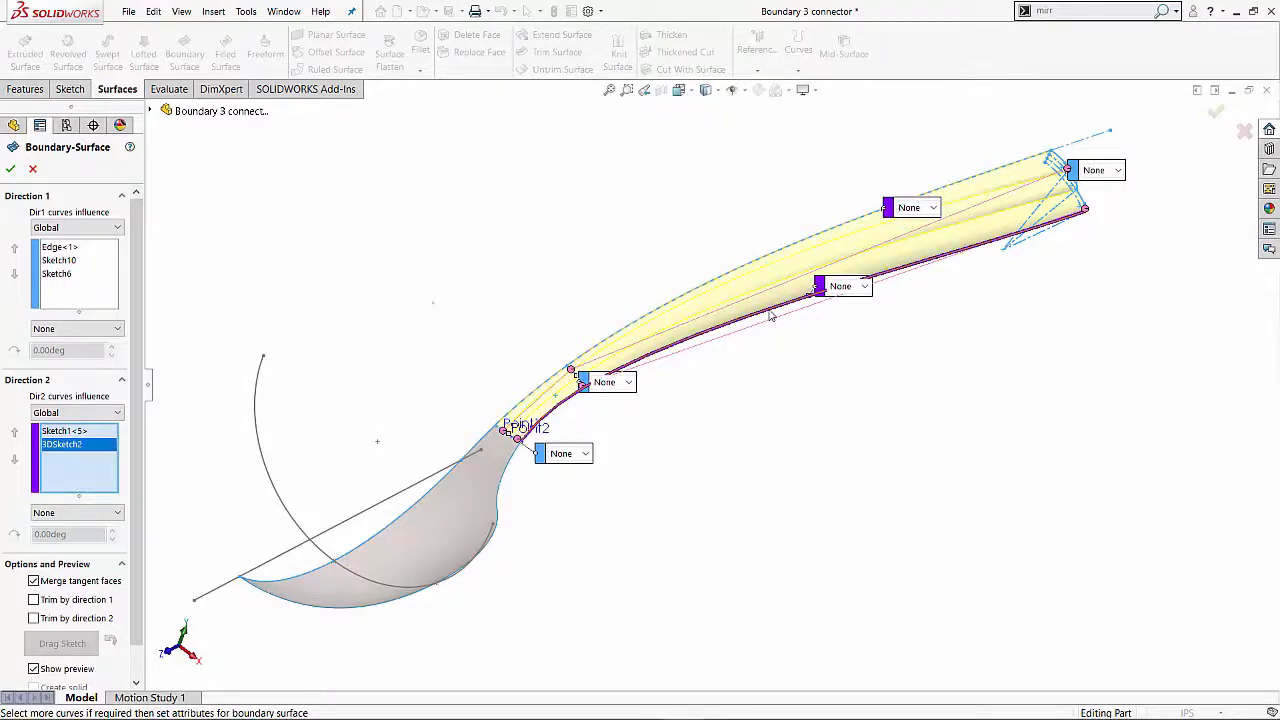
Confirm Boundary-Surface2 from the right-click menu
{"action": "right_click", "coordinate": [770, 315]}
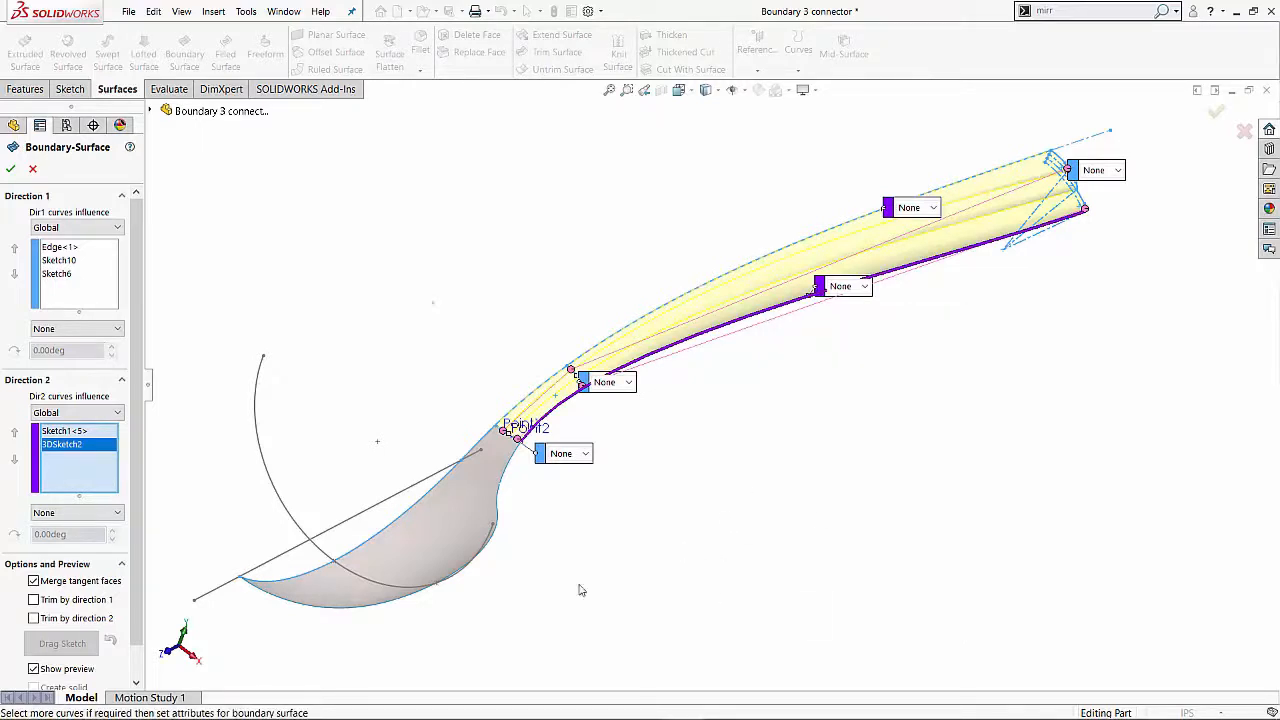
{"action": "left_click", "coordinate": [11, 168]}
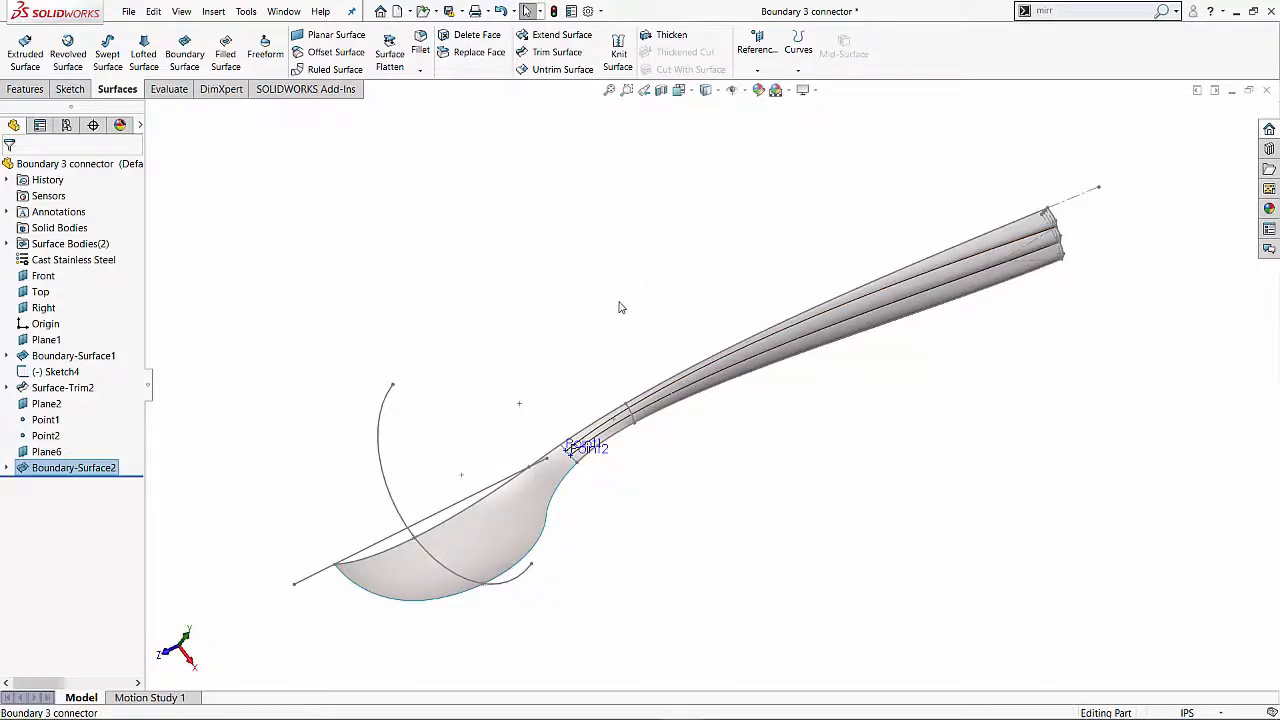
Set up Mirror about the Right plane using Surface-Trim2 and Boundary-Surface2
{"action": "type", "text": "mirr"}
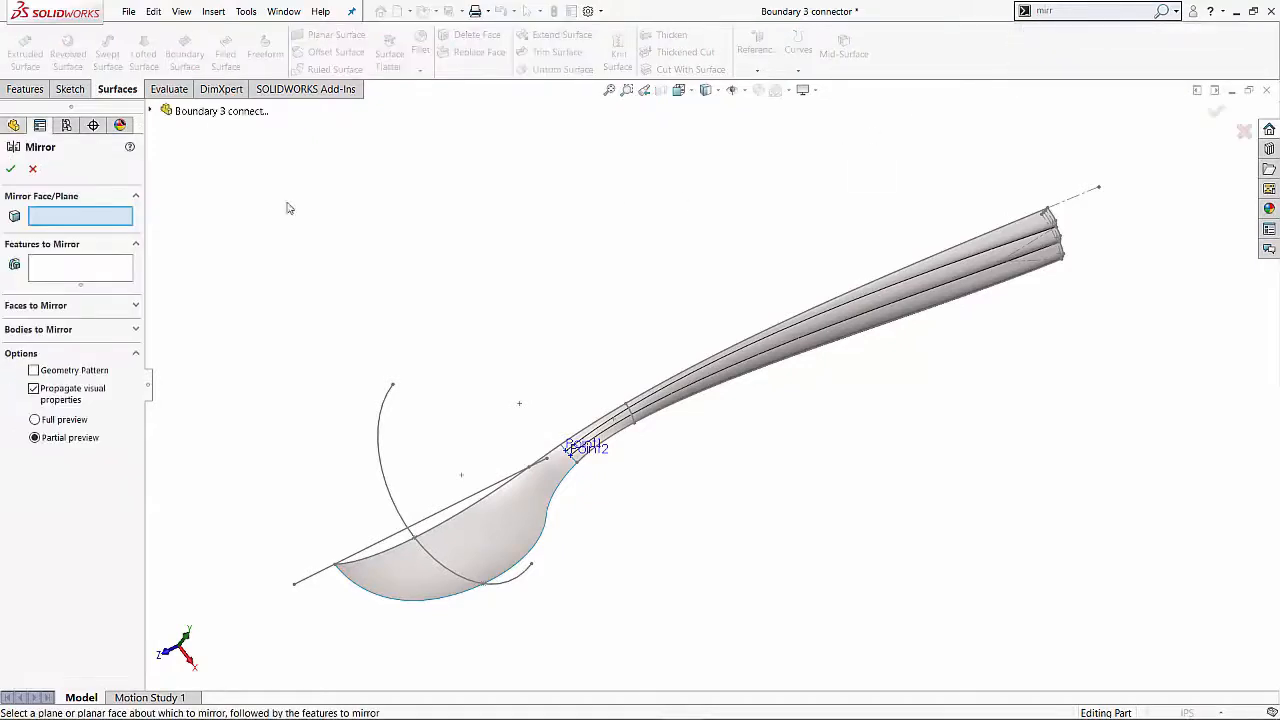
{"action": "left_click", "coordinate": [149, 111]}
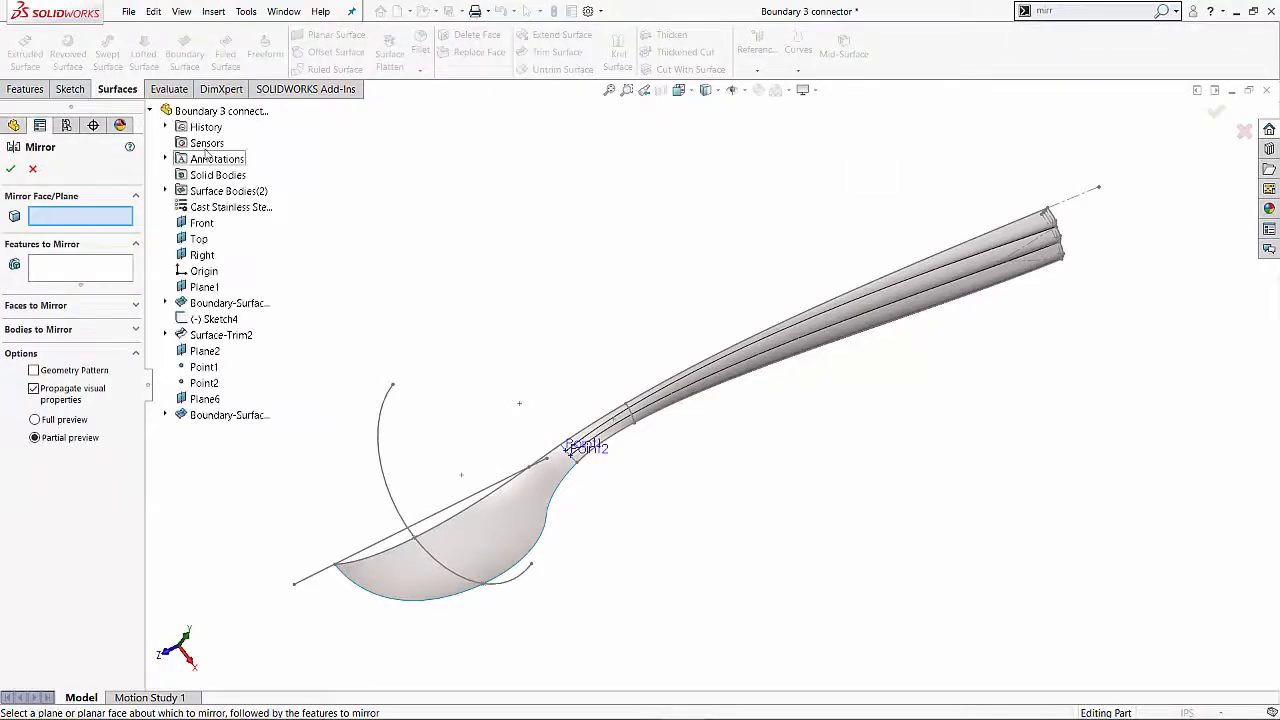
{"action": "left_click", "coordinate": [201, 255]}
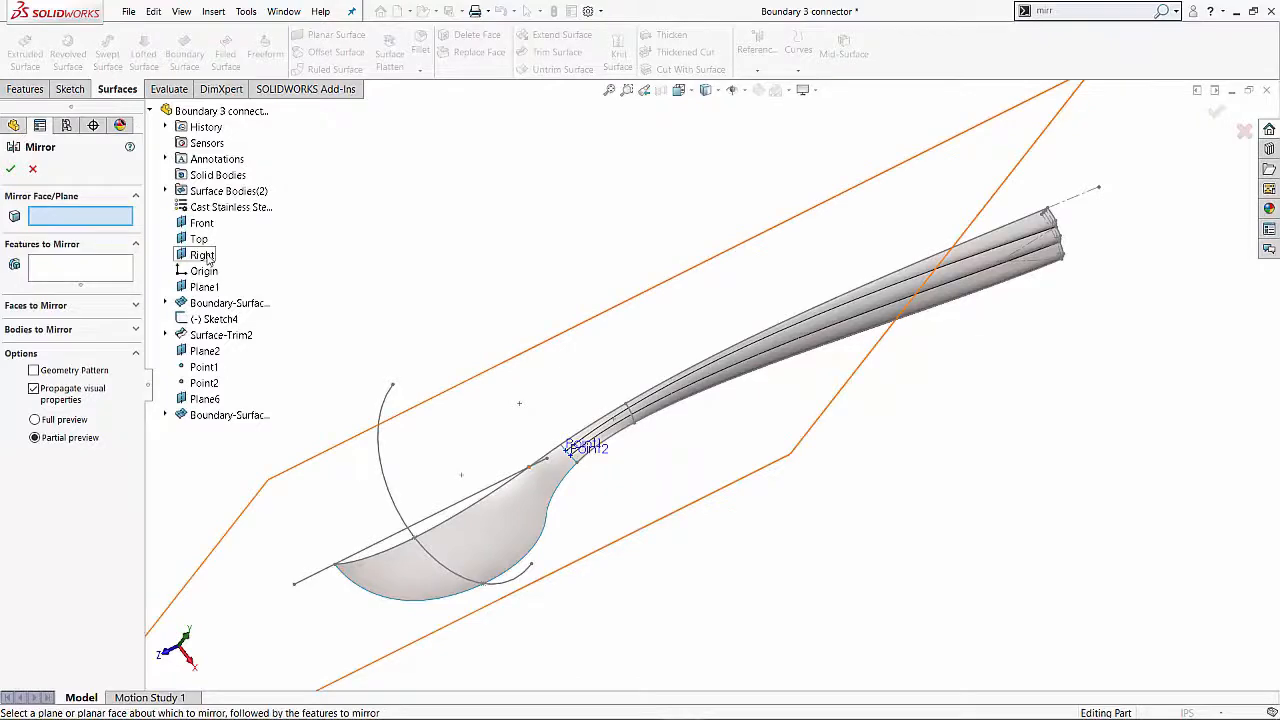
{"action": "left_click", "coordinate": [201, 254]}
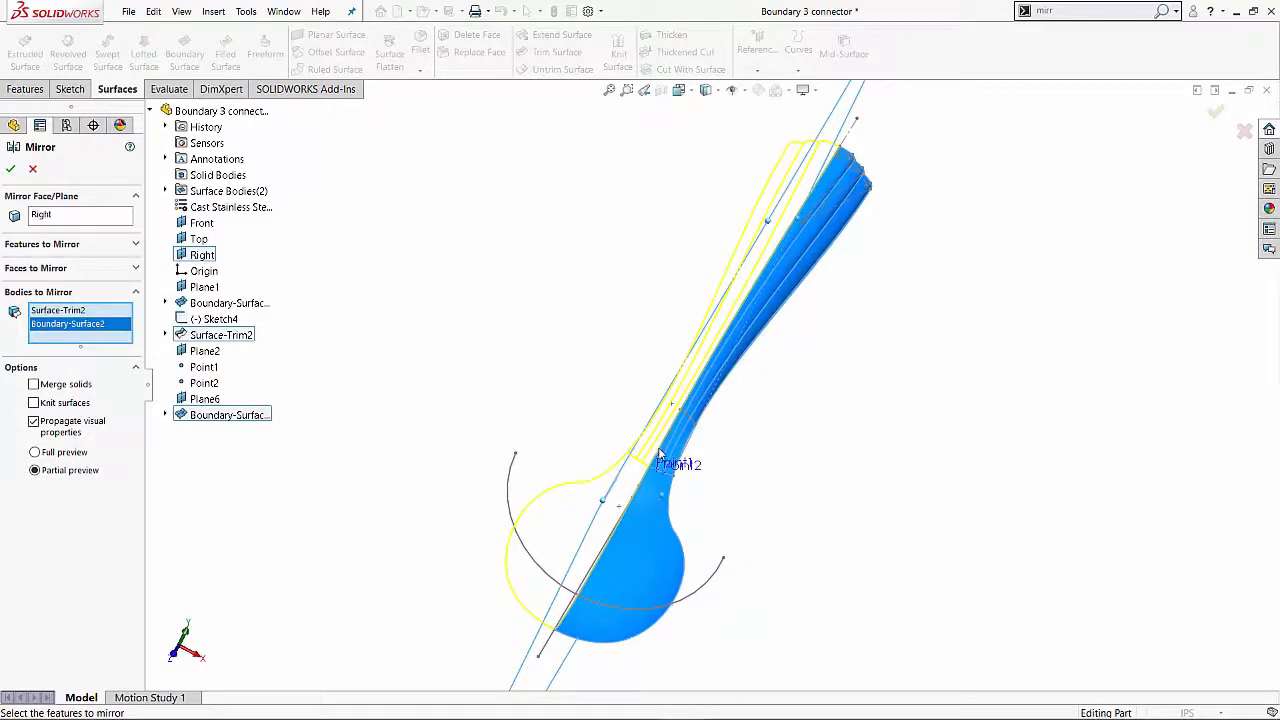
{"action": "mouse_move", "coordinate": [575, 527]}
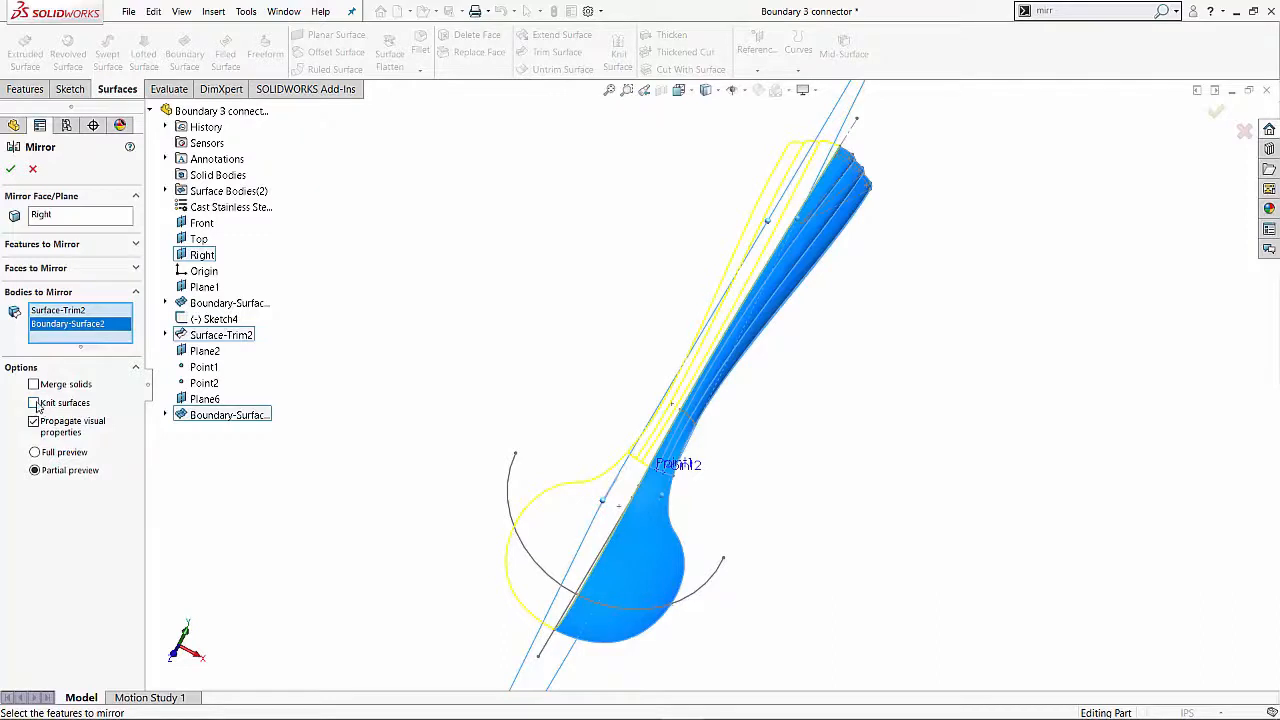
Enable Knit surfaces and confirm Mirror1
{"action": "left_click", "coordinate": [34, 402]}
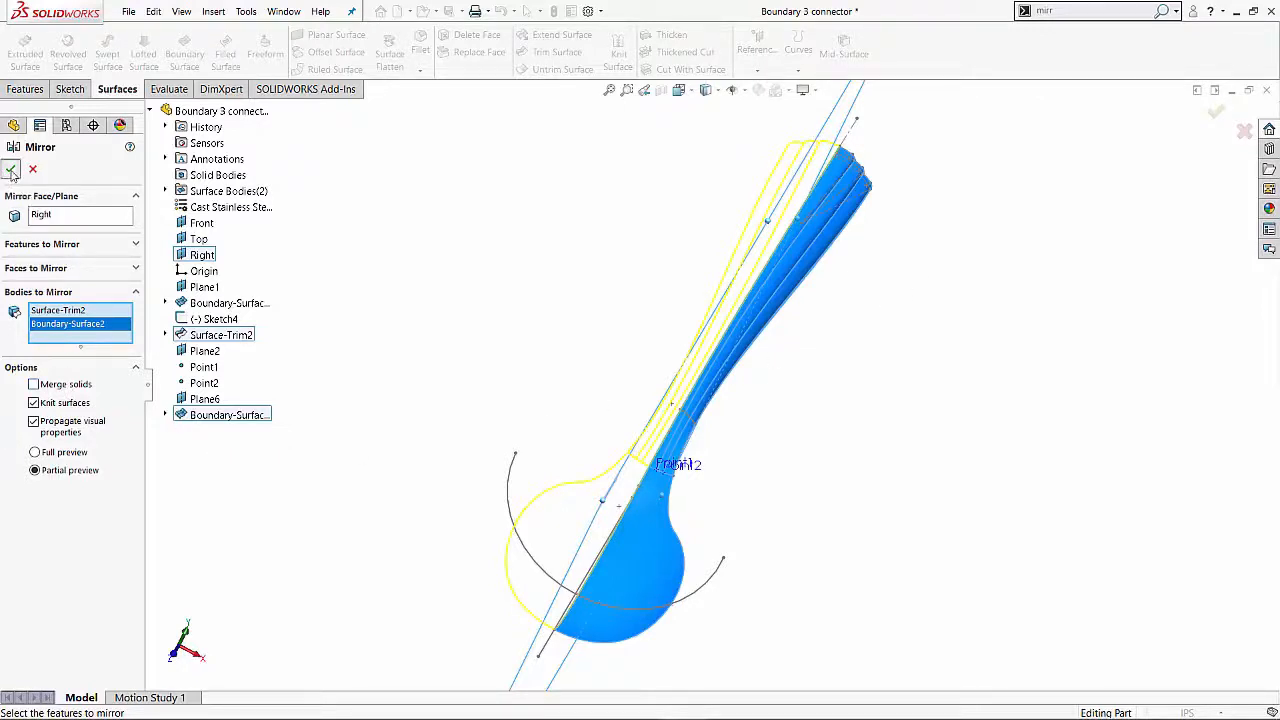
{"action": "left_click", "coordinate": [13, 169]}
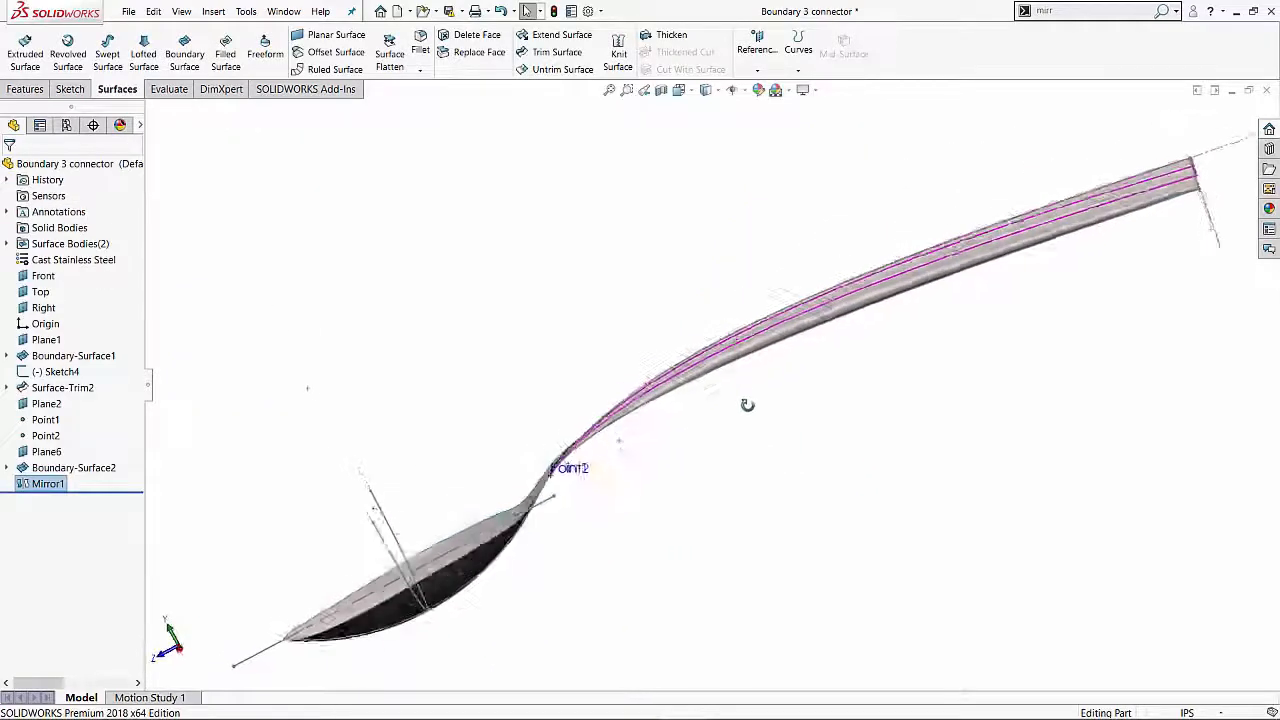